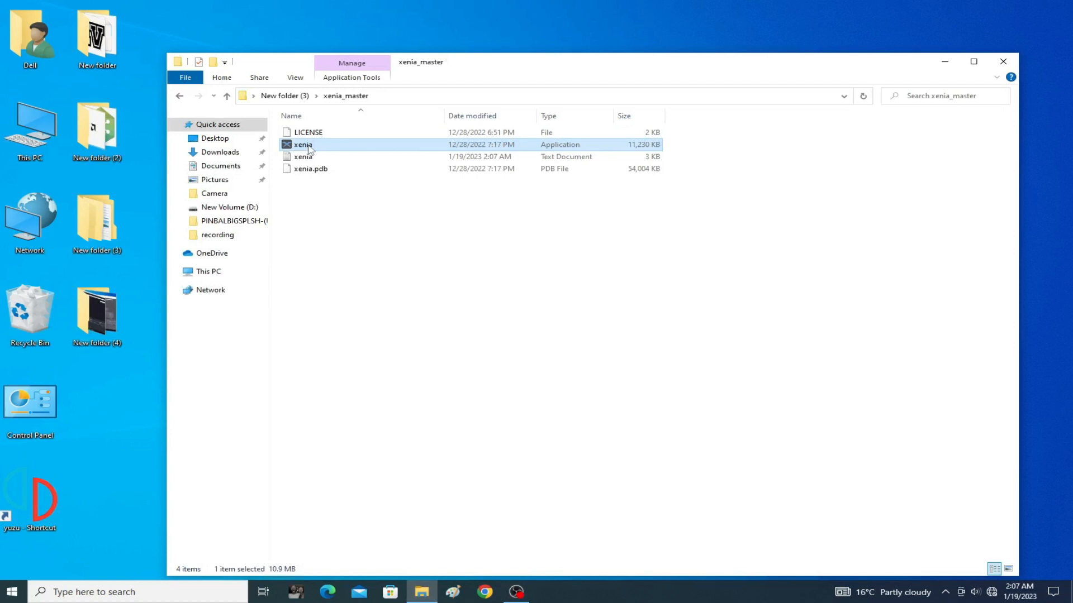
Search dxdiag to view DirectX 12, Windows 10 Pro 64-bit and 12288MB RAM
{"action": "right_click", "coordinate": [301, 144]}
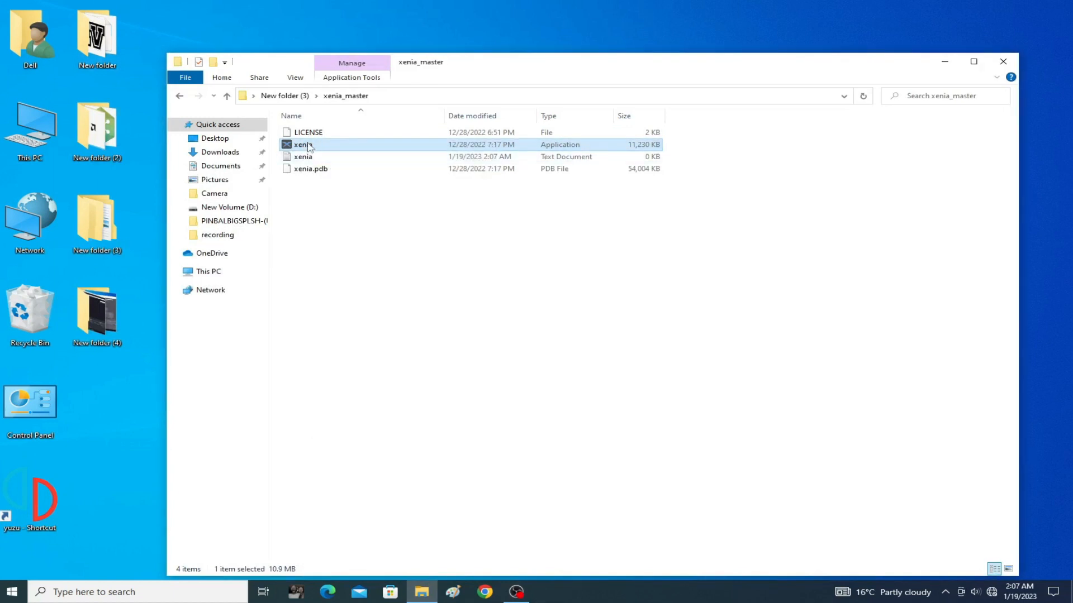
{"action": "right_click", "coordinate": [296, 146]}
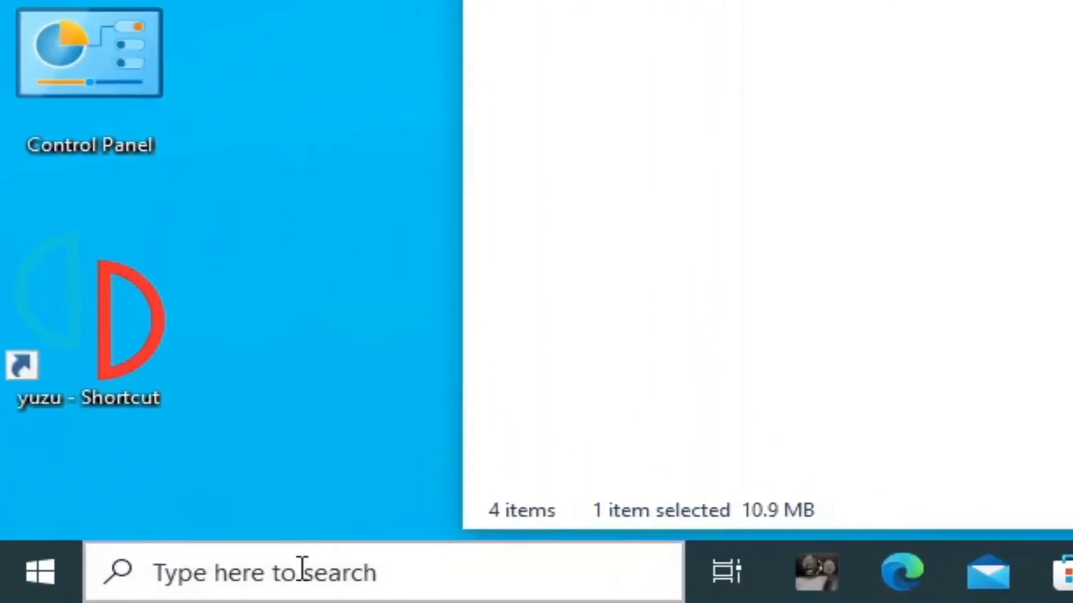
{"action": "type", "text": "dxdiag"}
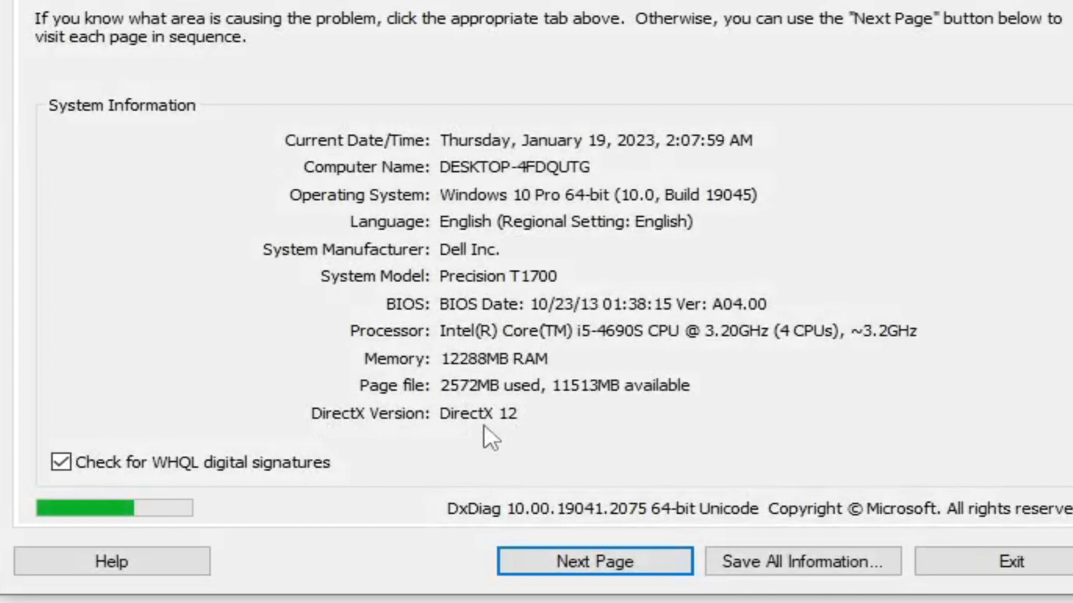
{"action": "mouse_move", "coordinate": [509, 449]}
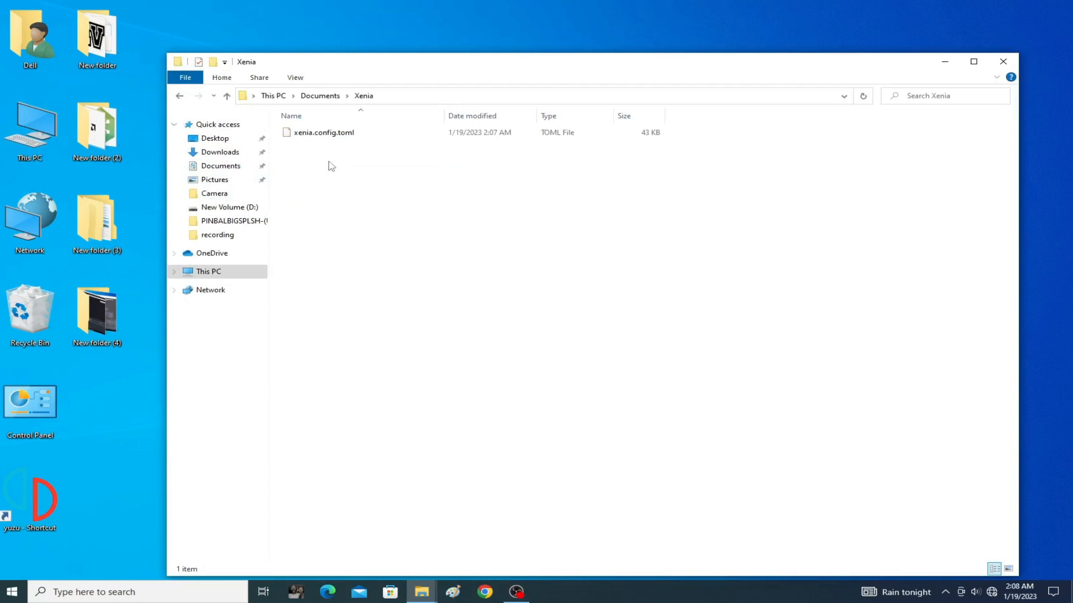
Delete xenia.config.toml from Documents > Xenia, then search for Device Manager
{"action": "right_click", "coordinate": [323, 132]}
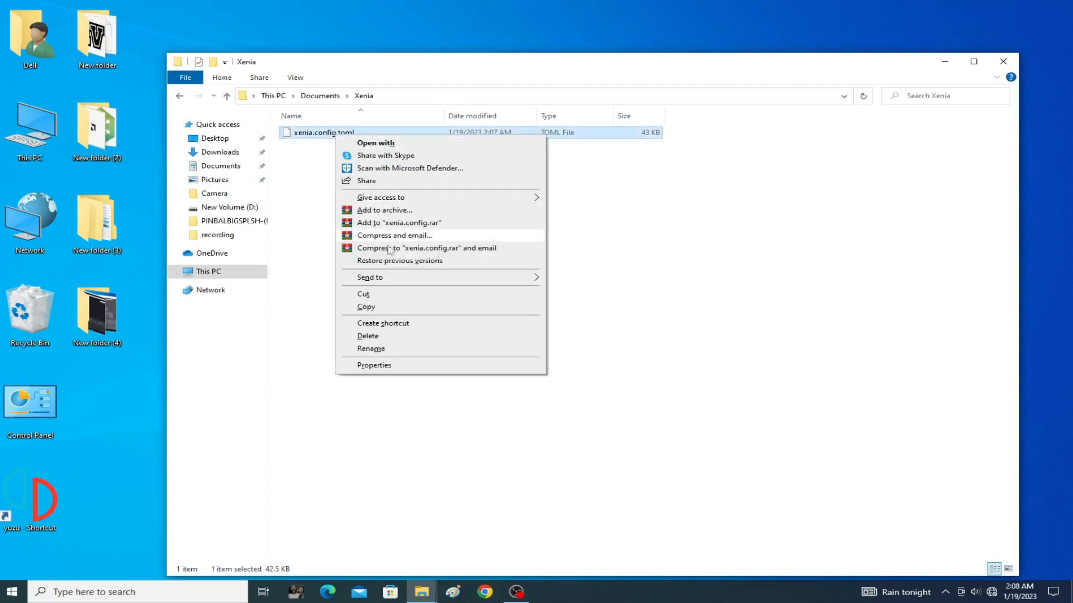
{"action": "left_click", "coordinate": [367, 336]}
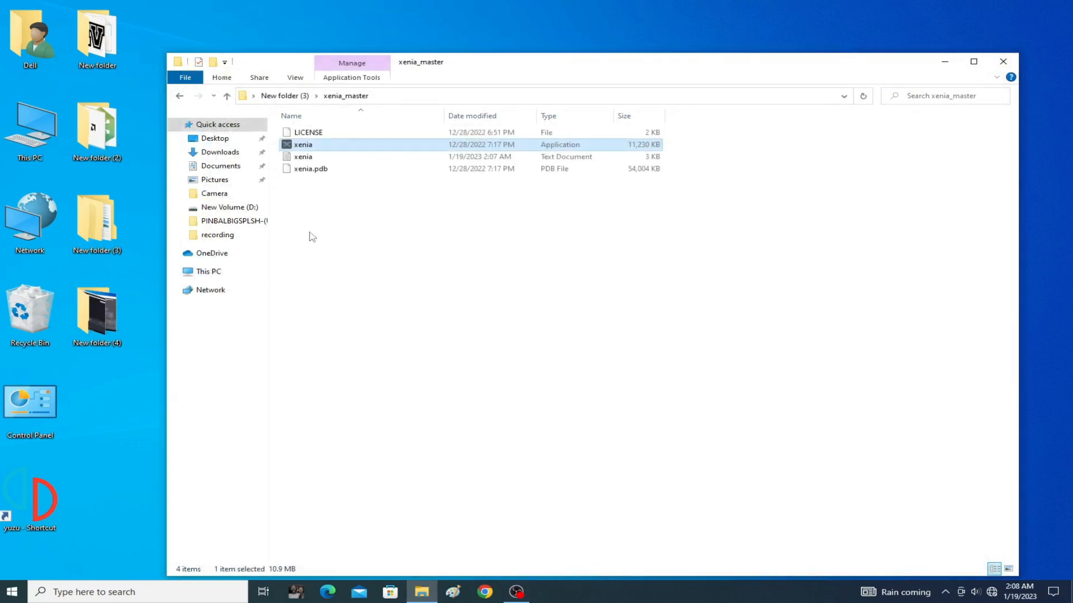
{"action": "mouse_move", "coordinate": [360, 257]}
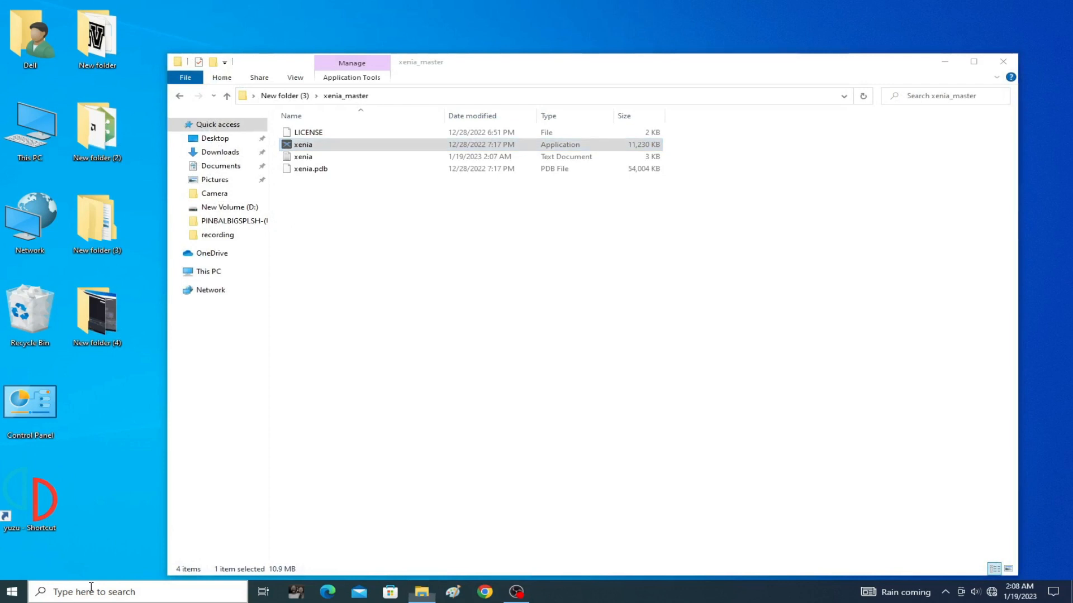
{"action": "type", "text": "device Manager"}
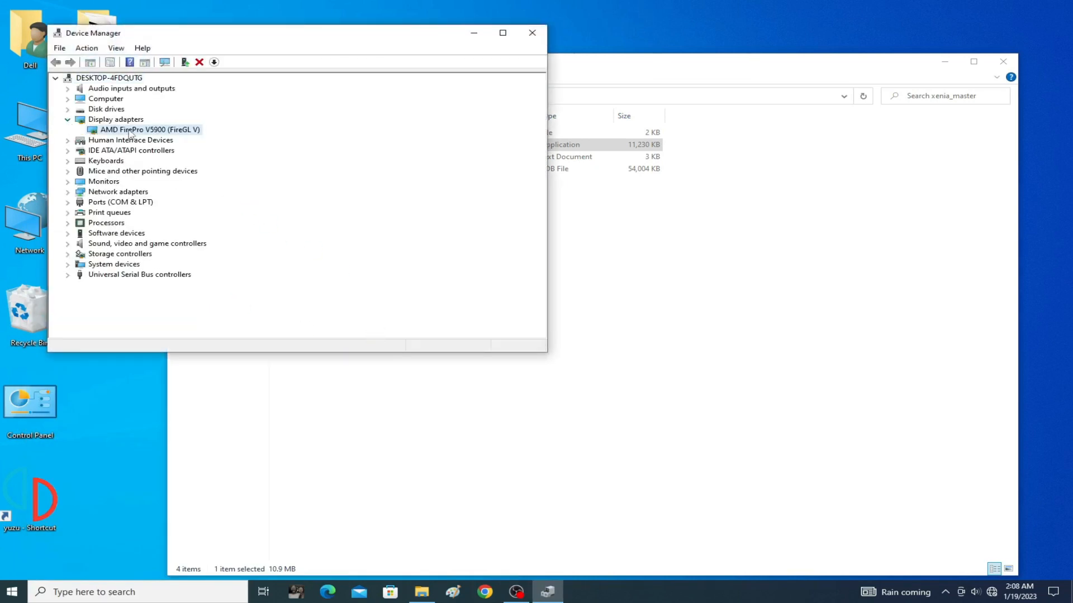
View the AMD FirePro V5900 driver: version 15.201.2401.1010, dated 1/30/2017
{"action": "double_click", "coordinate": [133, 129]}
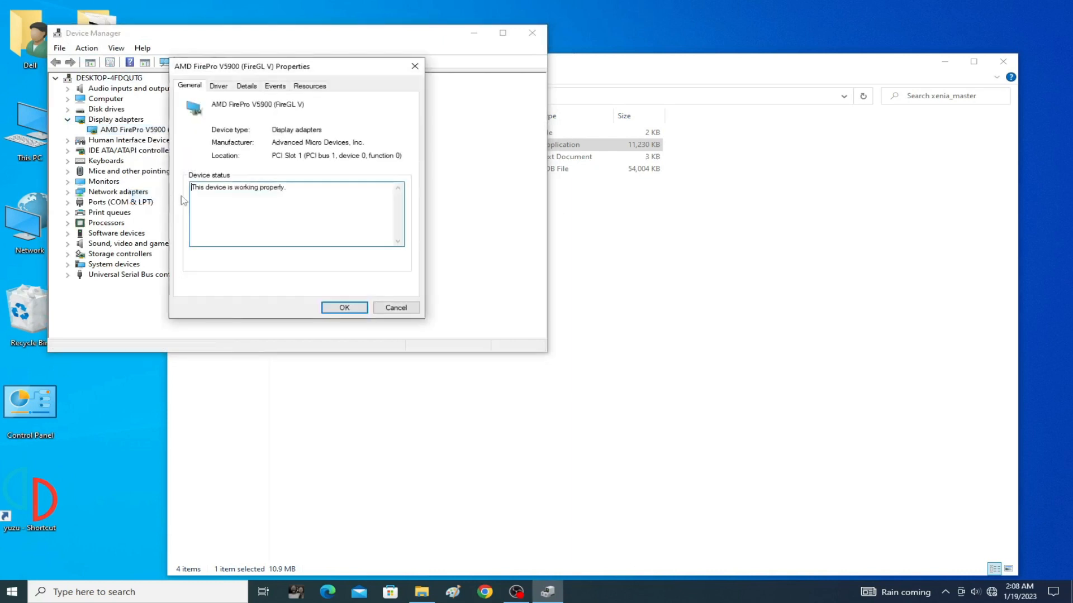
{"action": "left_click", "coordinate": [219, 85]}
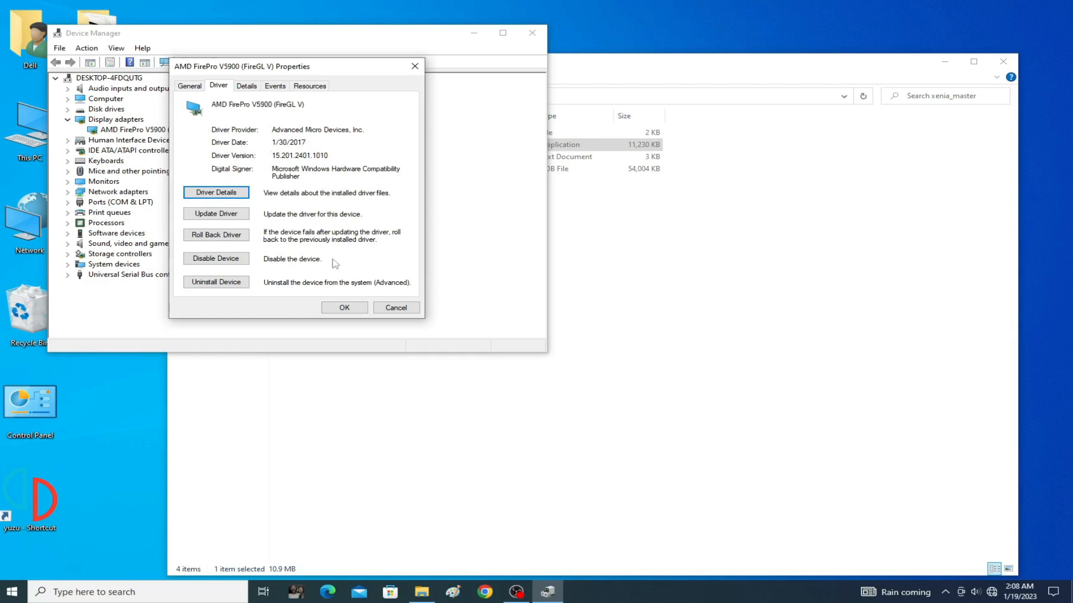
{"action": "left_click", "coordinate": [397, 307]}
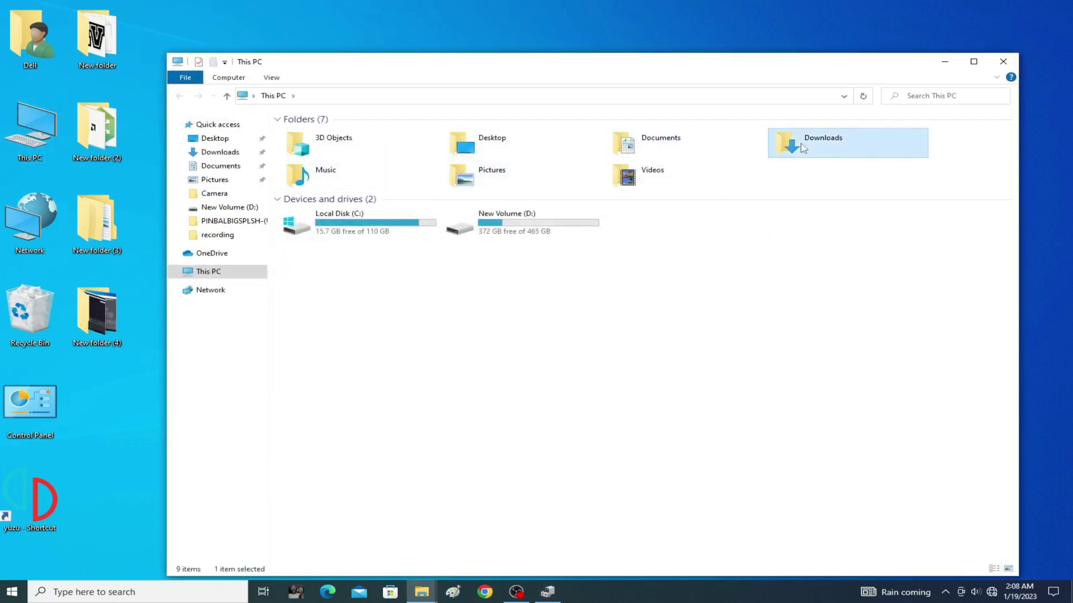
Browse Downloads > Compressed into the AMD-FORCED-Catalyst folder and back out
{"action": "double_click", "coordinate": [791, 142]}
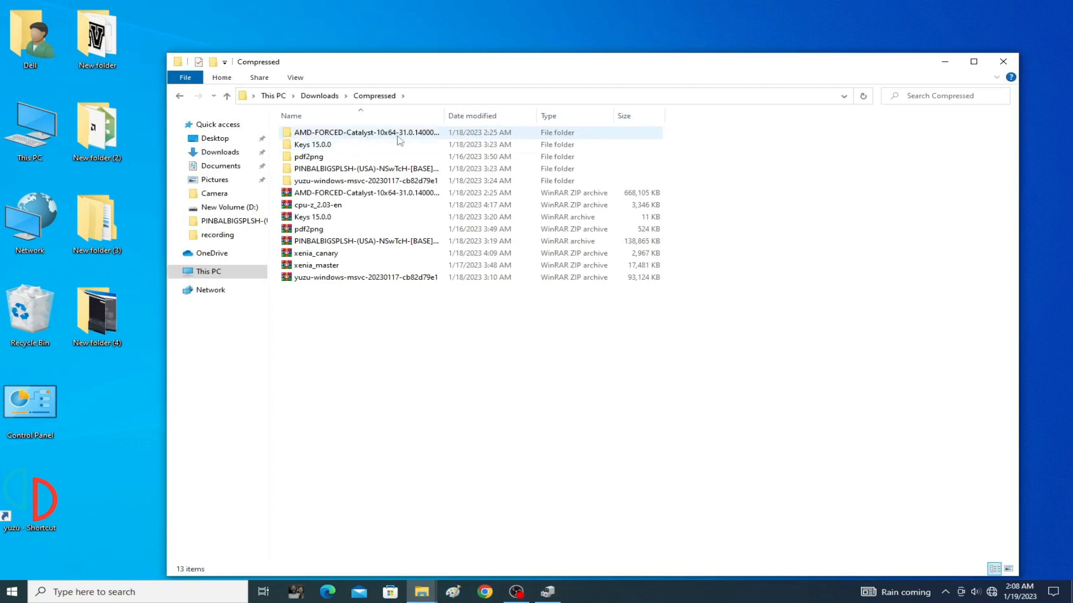
{"action": "double_click", "coordinate": [366, 133]}
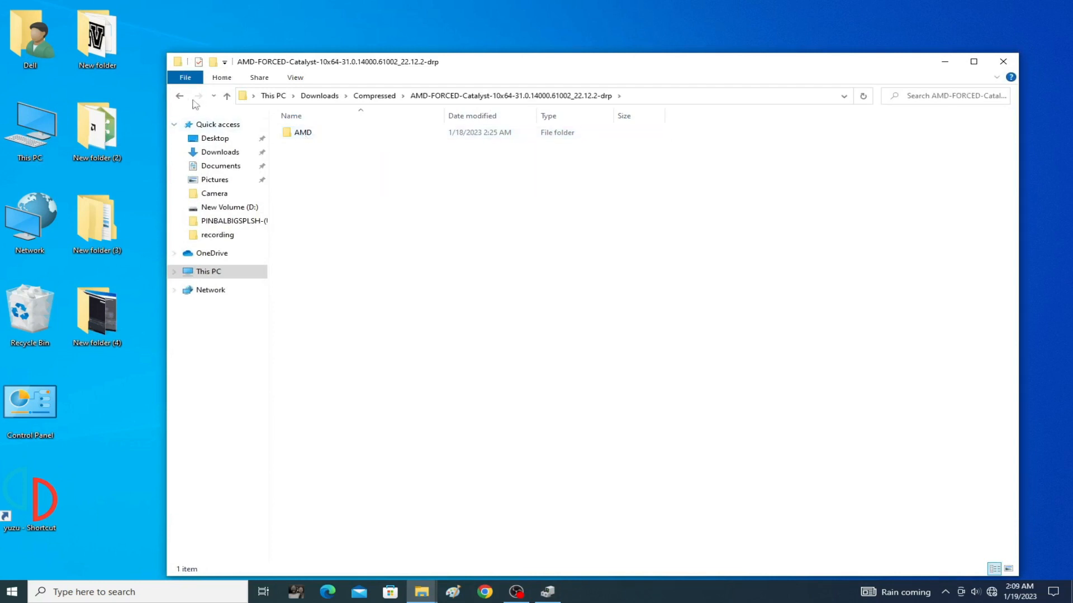
{"action": "left_click", "coordinate": [180, 95]}
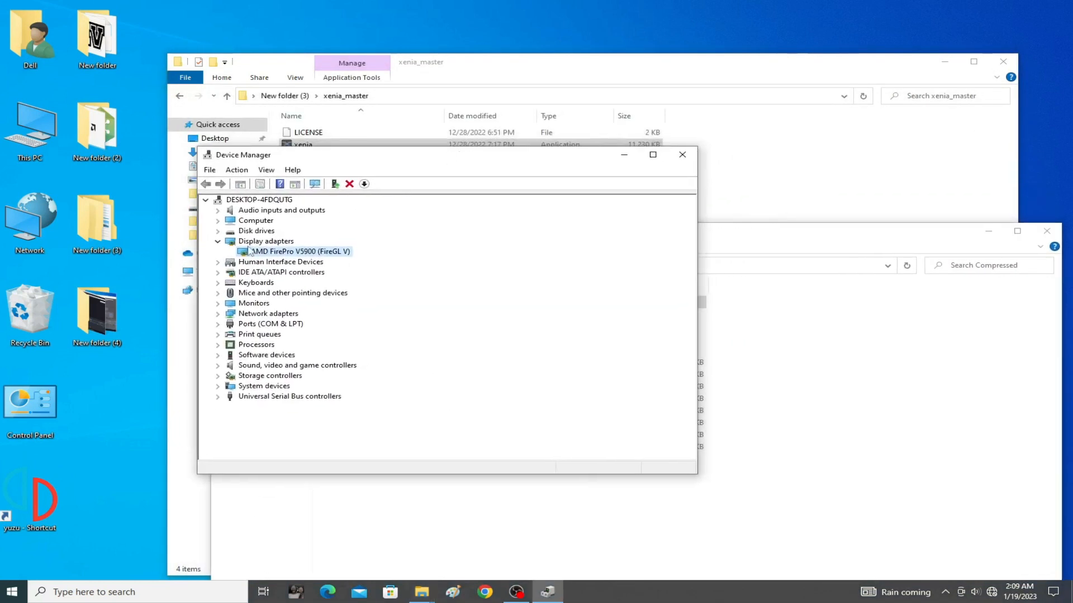
Start a driver update for the AMD adapter, browsing this computer for drivers
{"action": "right_click", "coordinate": [302, 252]}
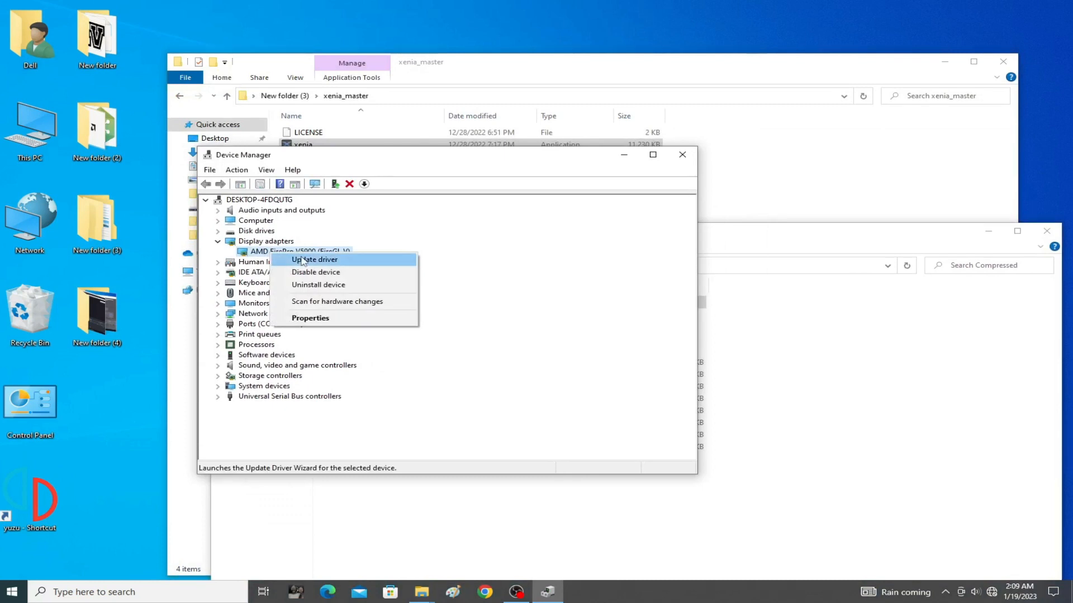
{"action": "left_click", "coordinate": [314, 260]}
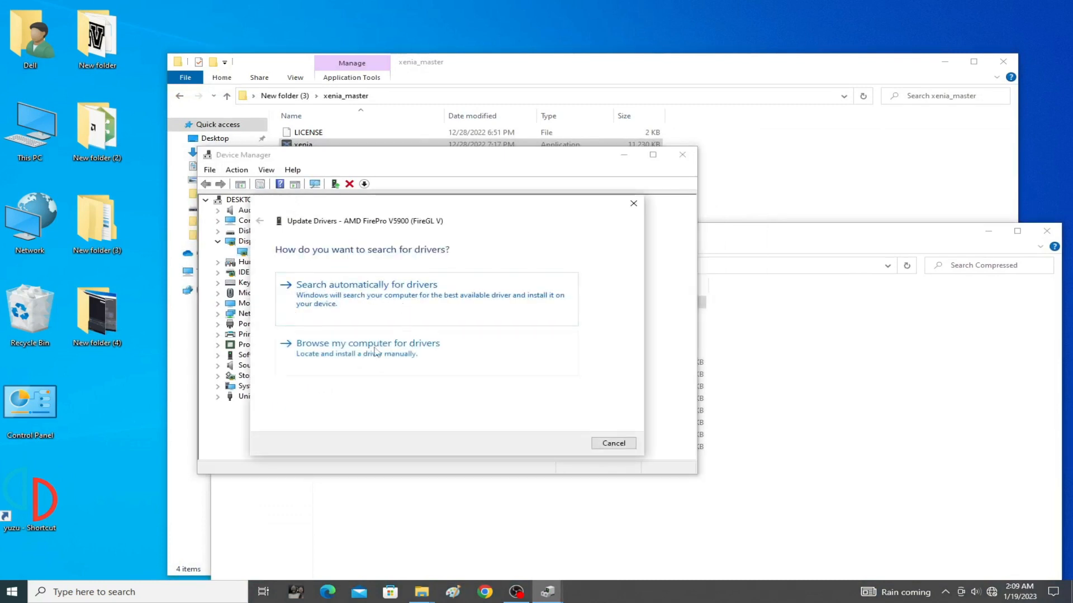
{"action": "left_click", "coordinate": [367, 343]}
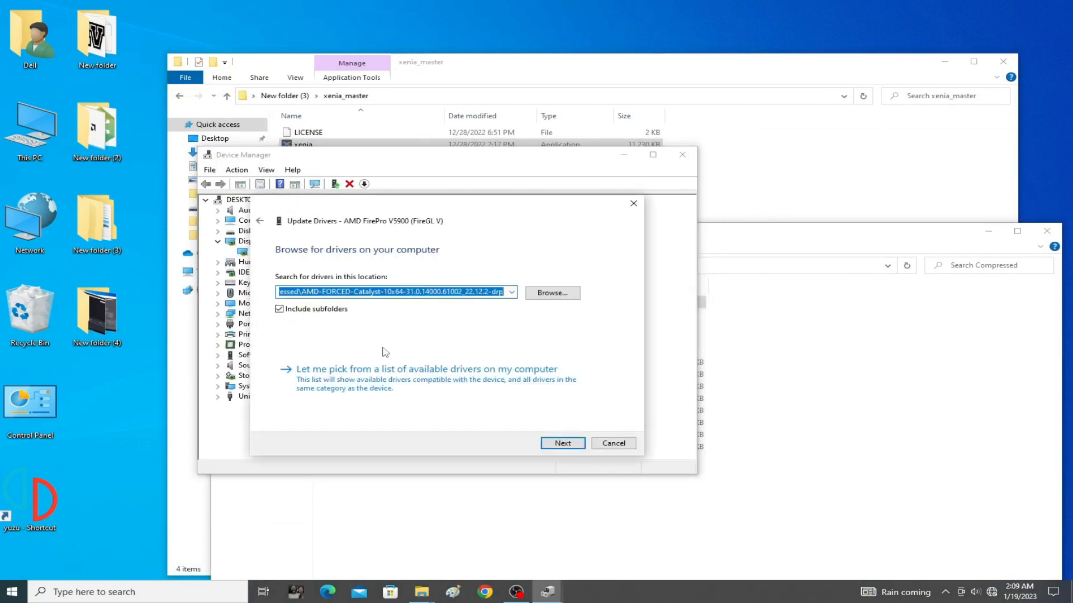
{"action": "left_click", "coordinate": [552, 293]}
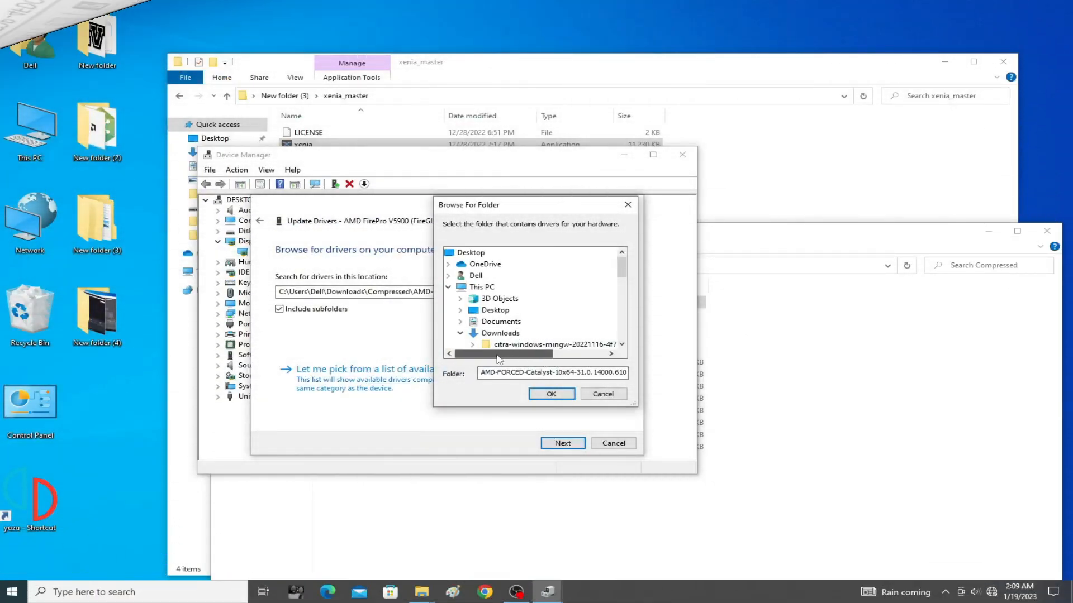
Pick Downloads > Compressed > AMD-FORCED-Catalyst and install the driver from it
{"action": "left_click", "coordinate": [459, 333]}
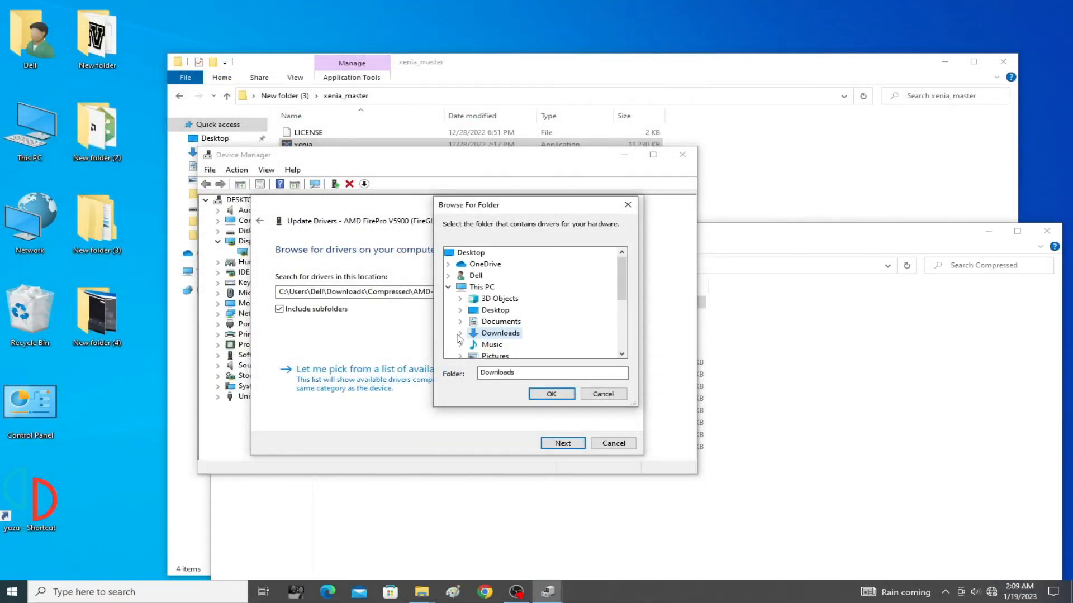
{"action": "left_click", "coordinate": [459, 333]}
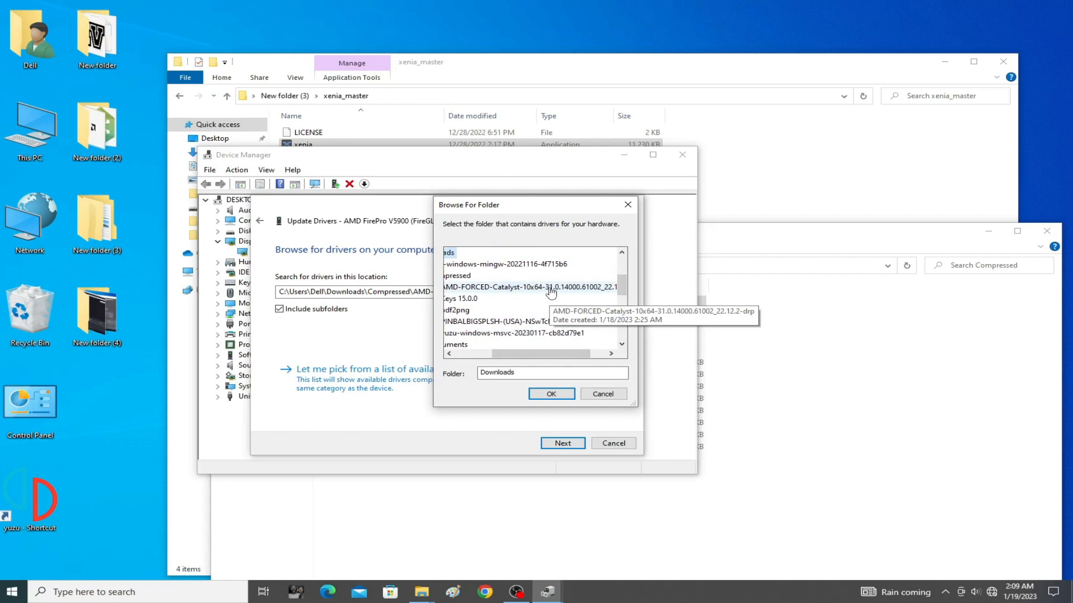
{"action": "left_click", "coordinate": [527, 287]}
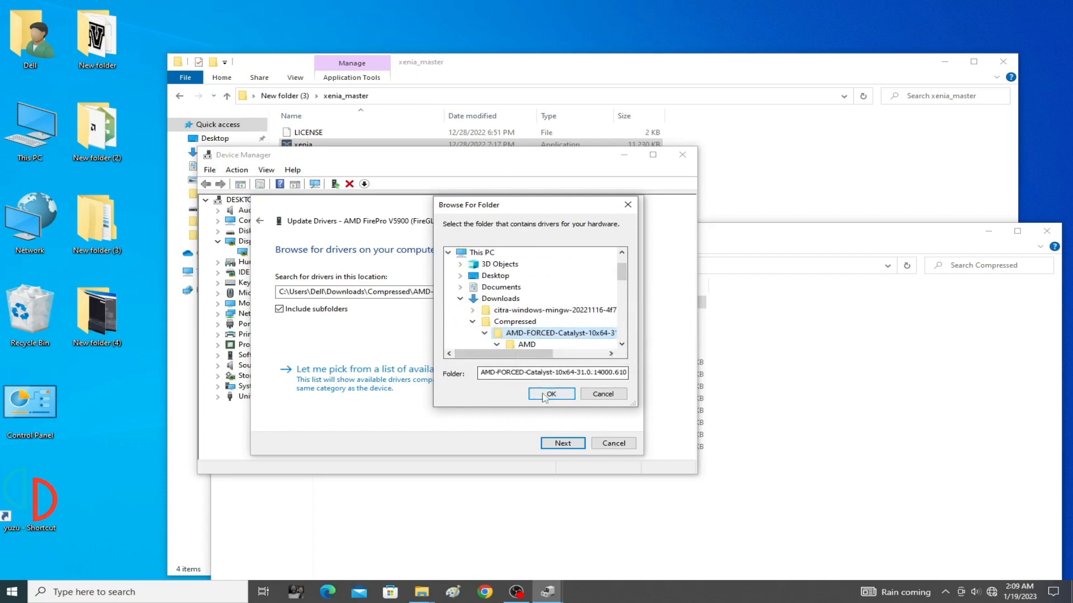
{"action": "left_click", "coordinate": [550, 394]}
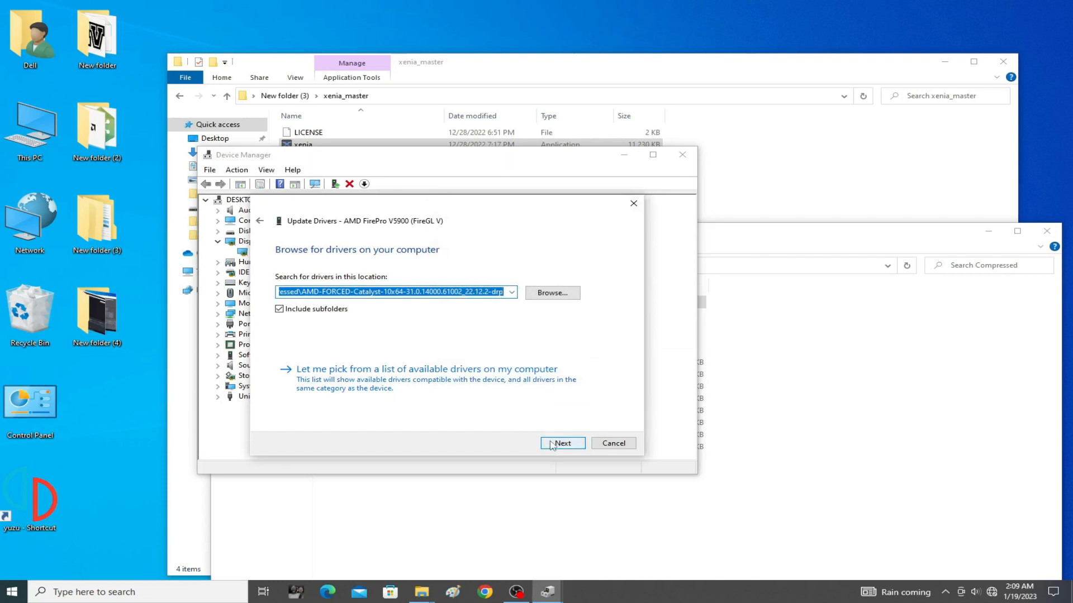
{"action": "left_click", "coordinate": [562, 444]}
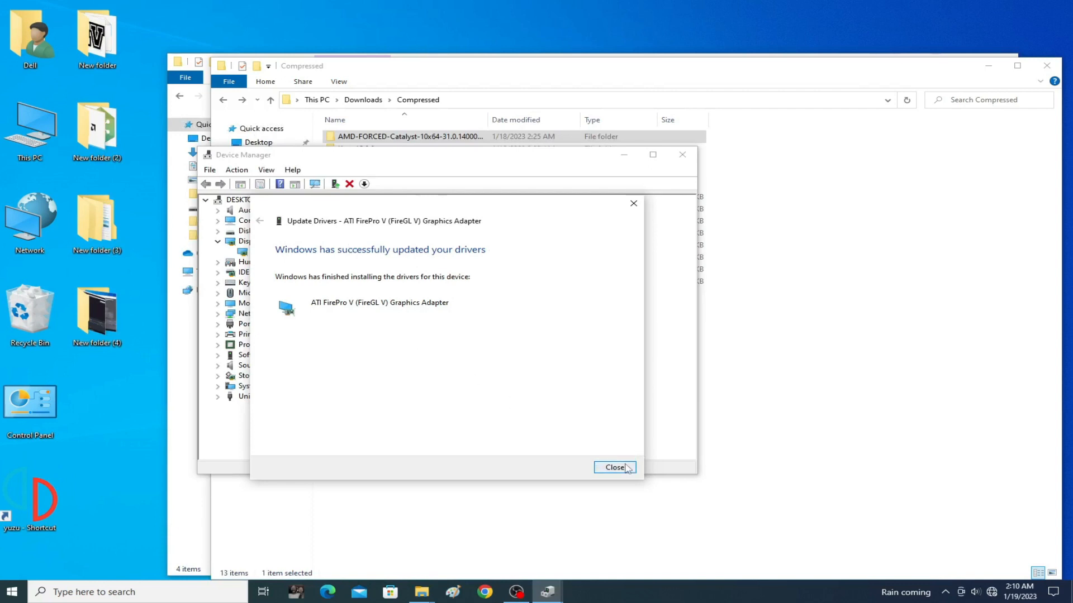
Dismiss the success page, view the ATI FirePro V adapter's properties, close Device Manager
{"action": "left_click", "coordinate": [614, 467]}
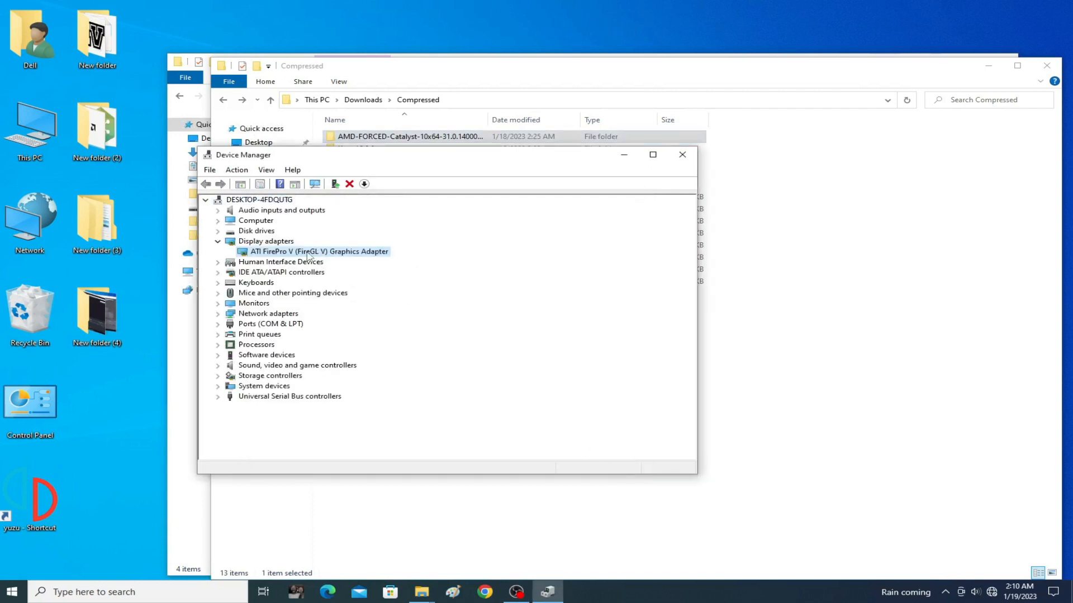
{"action": "right_click", "coordinate": [319, 252]}
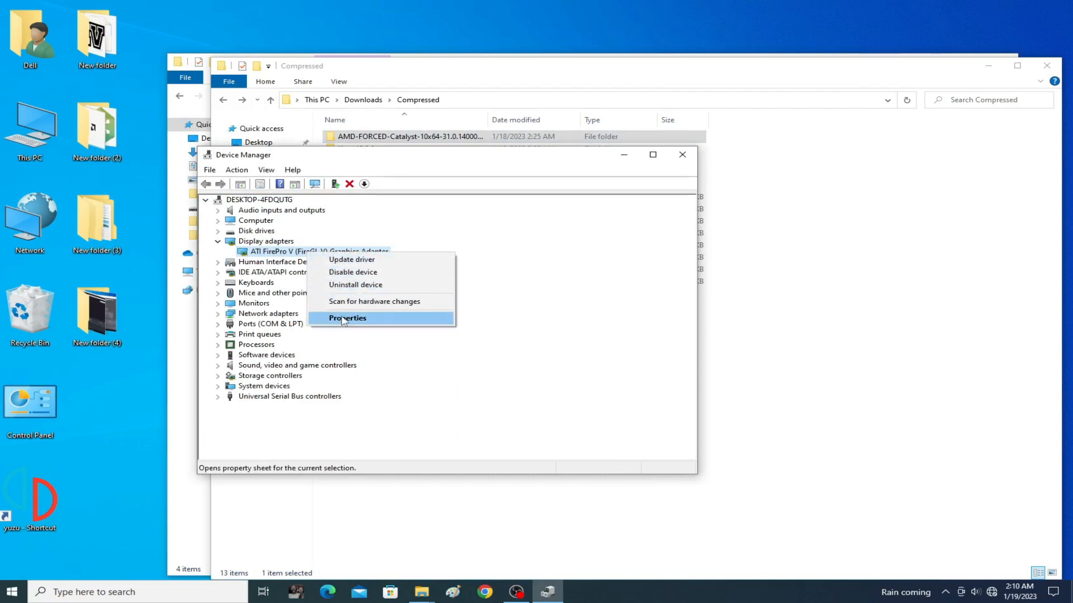
{"action": "left_click", "coordinate": [347, 318]}
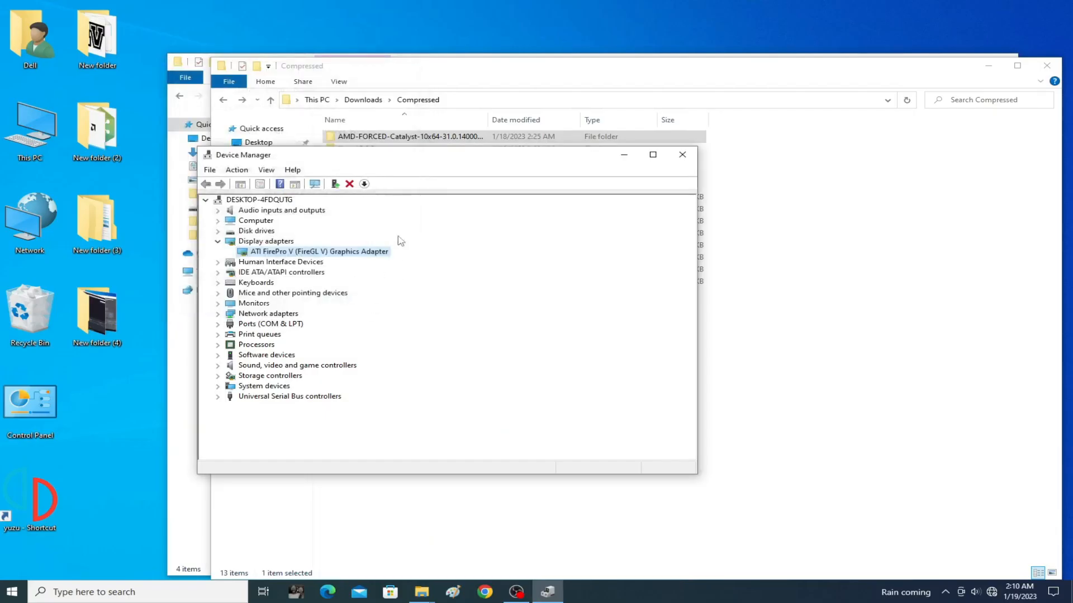
{"action": "left_click", "coordinate": [682, 154]}
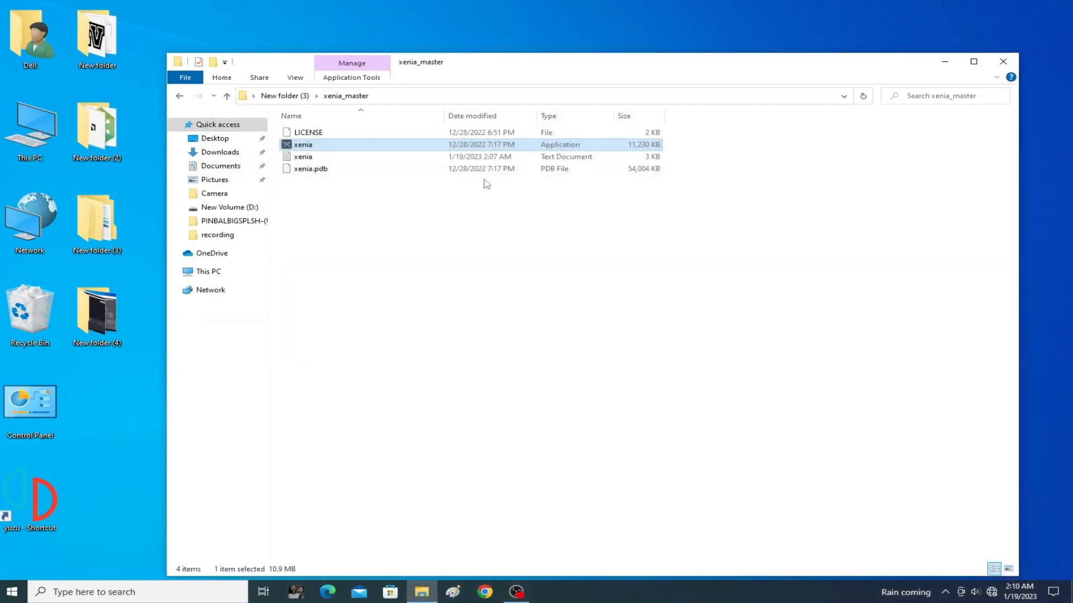
Launch xenia.exe, close and reopen it, and show the Display post-processing settings
{"action": "right_click", "coordinate": [304, 144]}
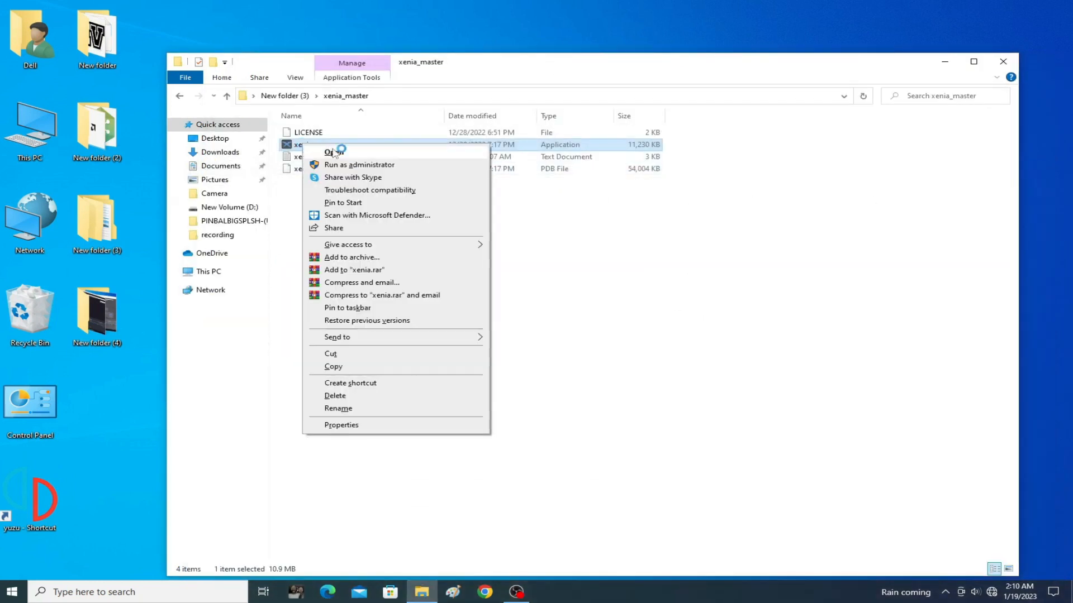
{"action": "left_click", "coordinate": [332, 151]}
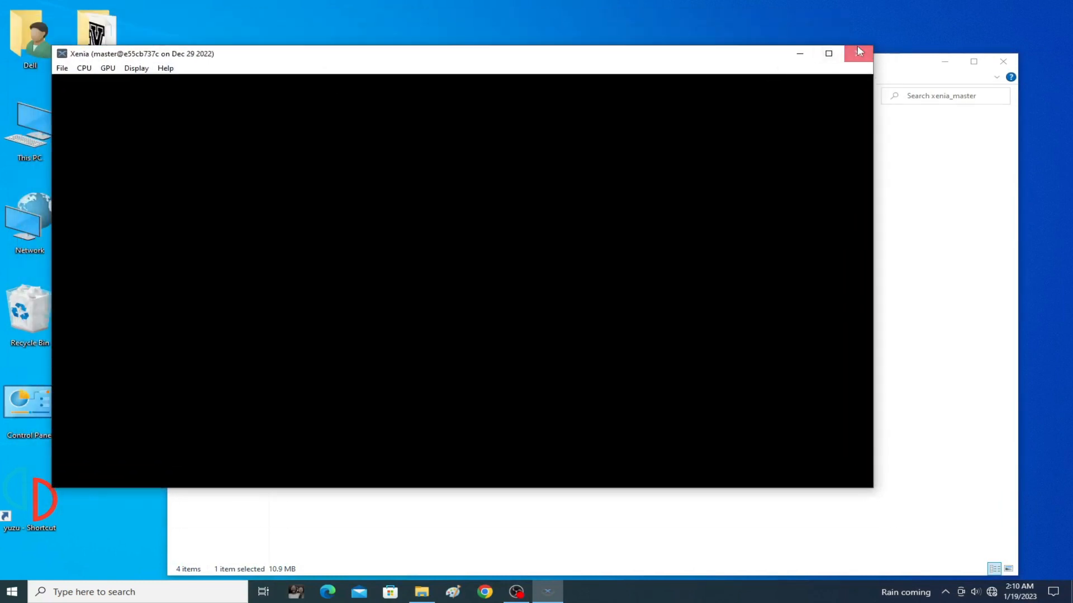
{"action": "left_click", "coordinate": [857, 51]}
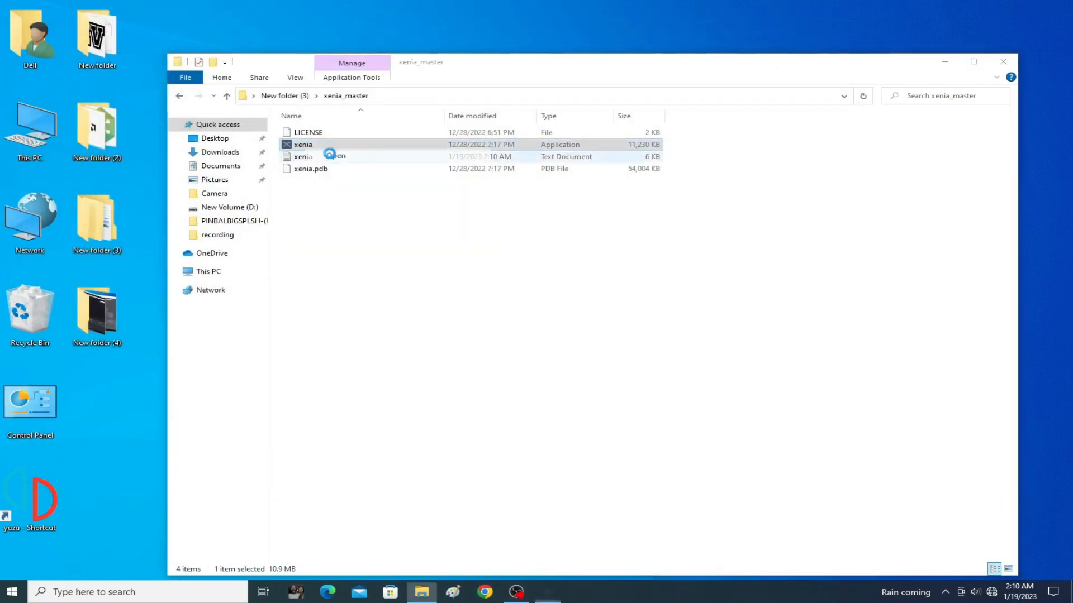
{"action": "left_click", "coordinate": [158, 113]}
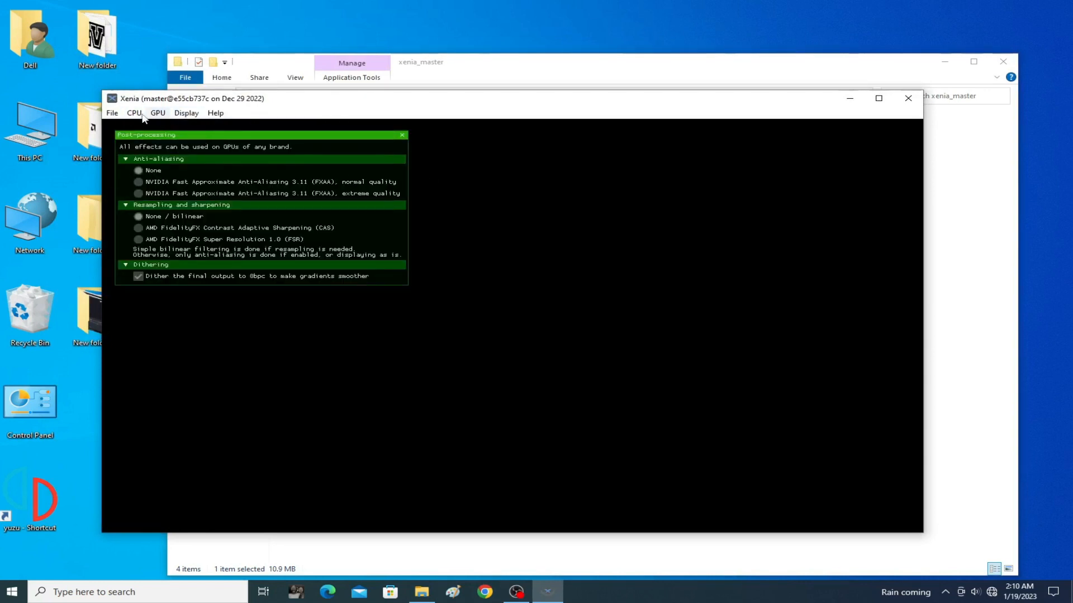
{"action": "left_click", "coordinate": [186, 113]}
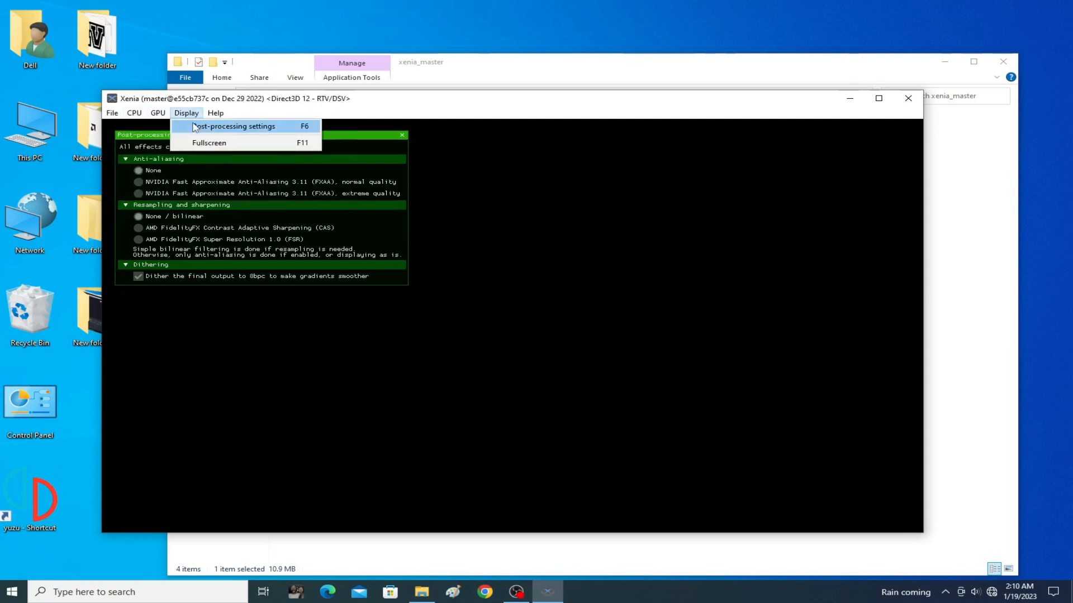